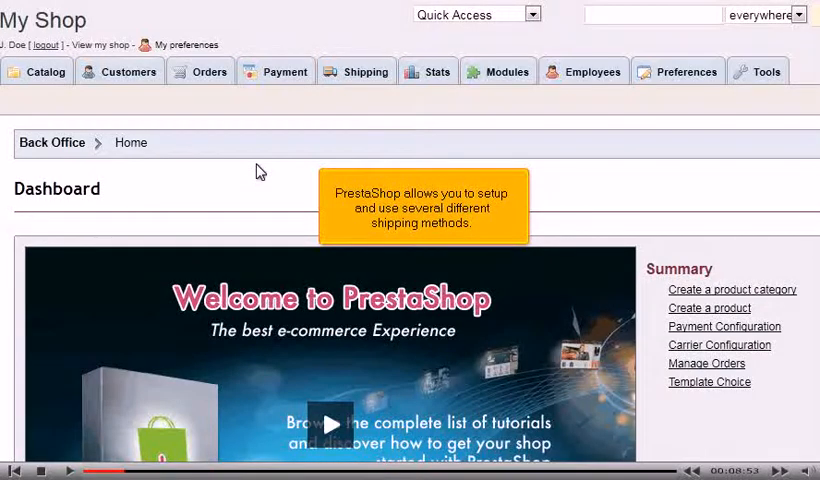
# - Go to the Carriers page under Shipping
pyautogui.click(365, 71)
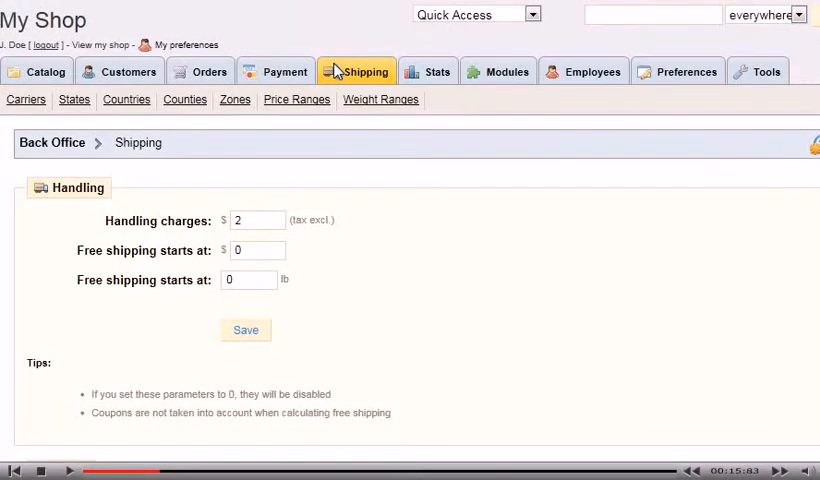
pyautogui.click(25, 99)
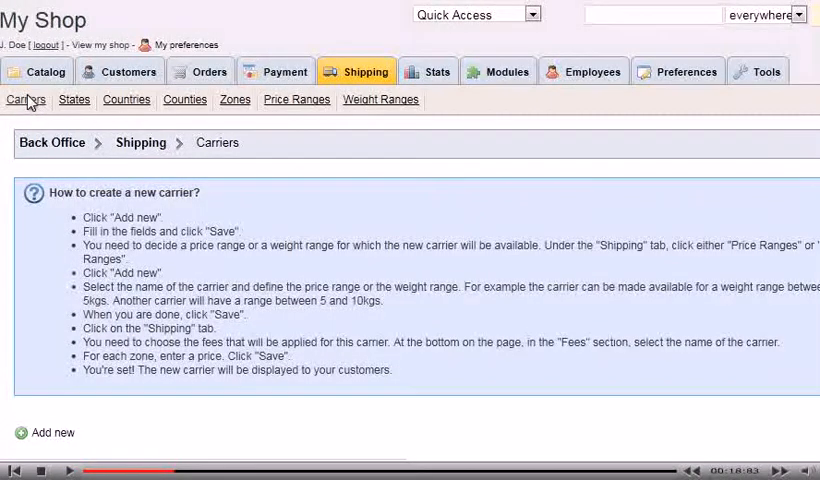
# - Add a new carrier with company 'UPS' and transit time '3-5 Business days'
pyautogui.click(46, 432)
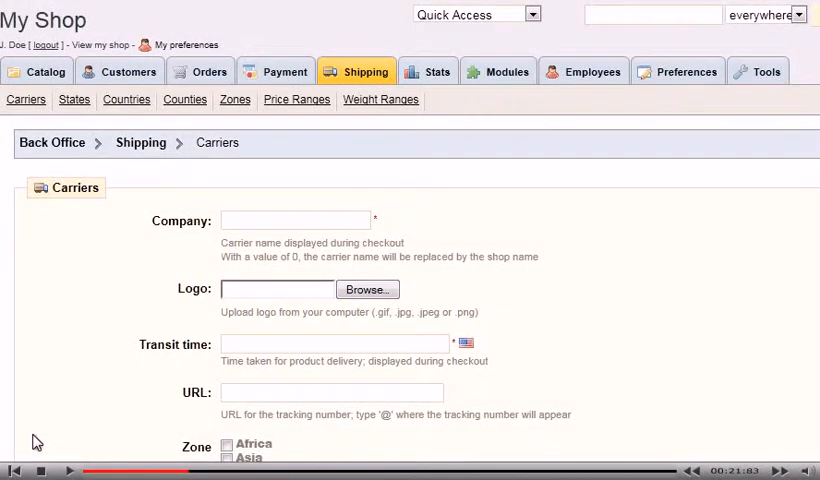
pyautogui.click(296, 220)
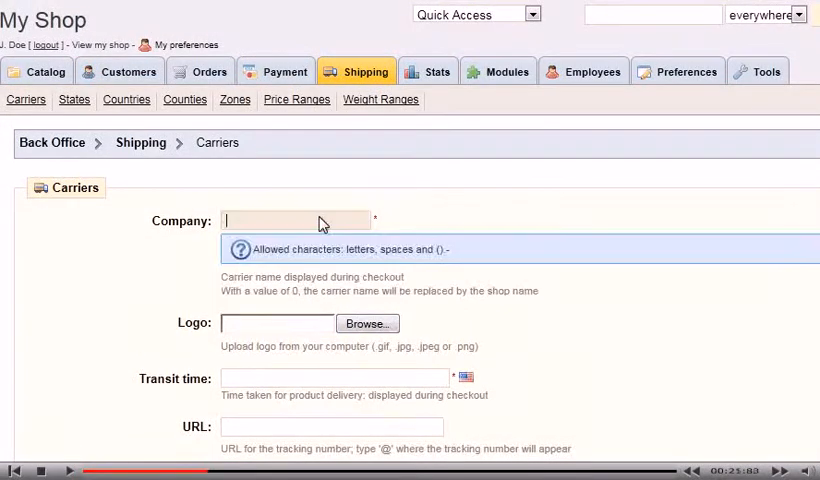
pyautogui.write('UPS')
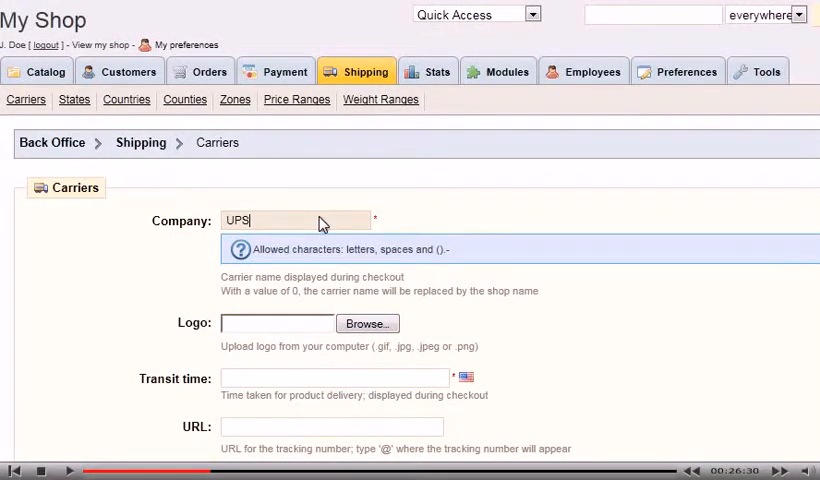
pyautogui.write('3-5 Business days')
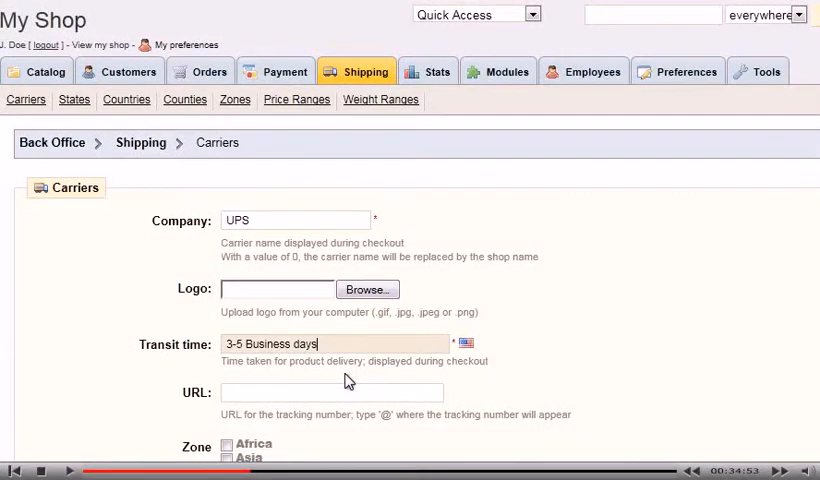
# - Assign the UPS carrier to the North America zone and save it
pyautogui.scroll(-3)
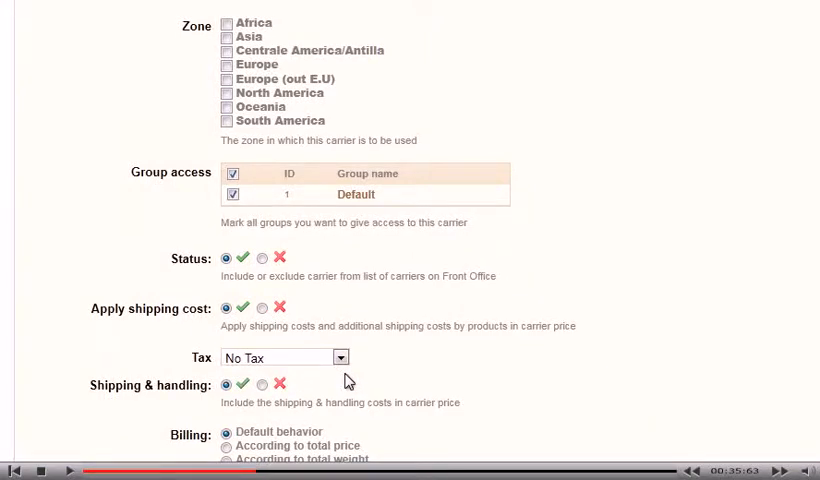
pyautogui.click(228, 92)
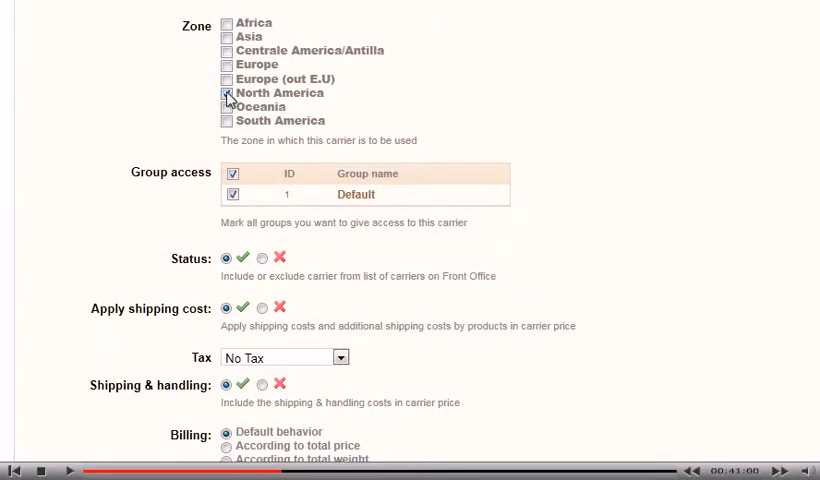
pyautogui.scroll(-3)
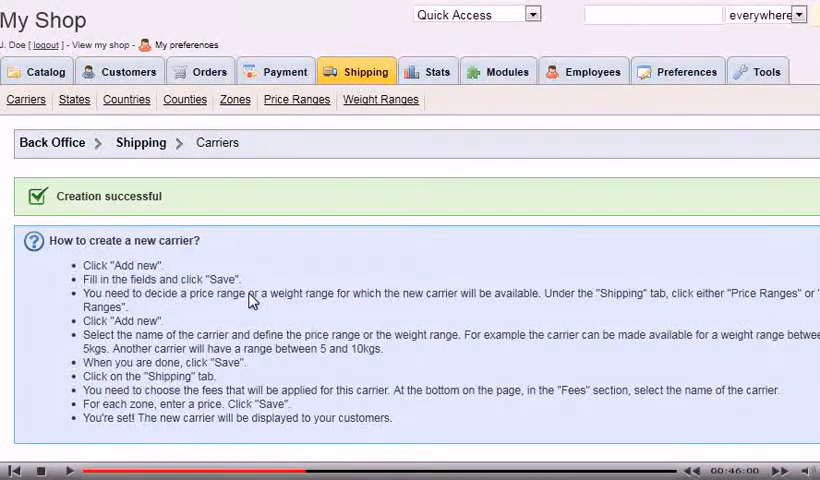
# - Open a blank new weight range form from the Weight Ranges page
pyautogui.click(380, 99)
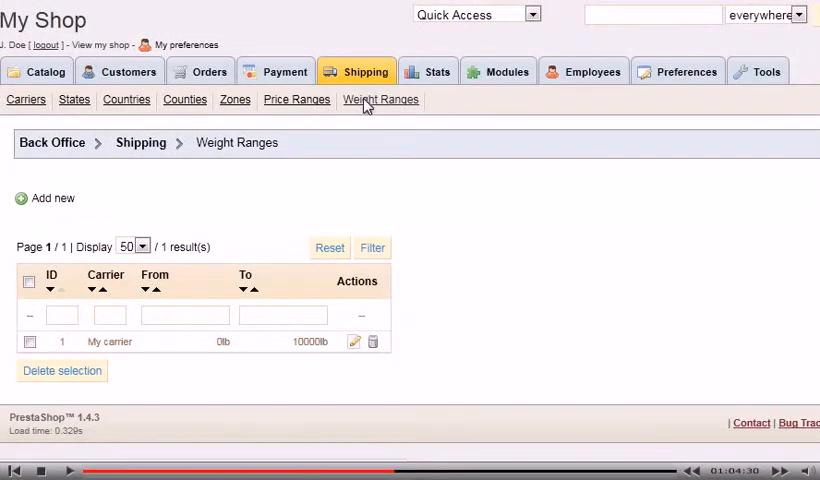
pyautogui.click(52, 198)
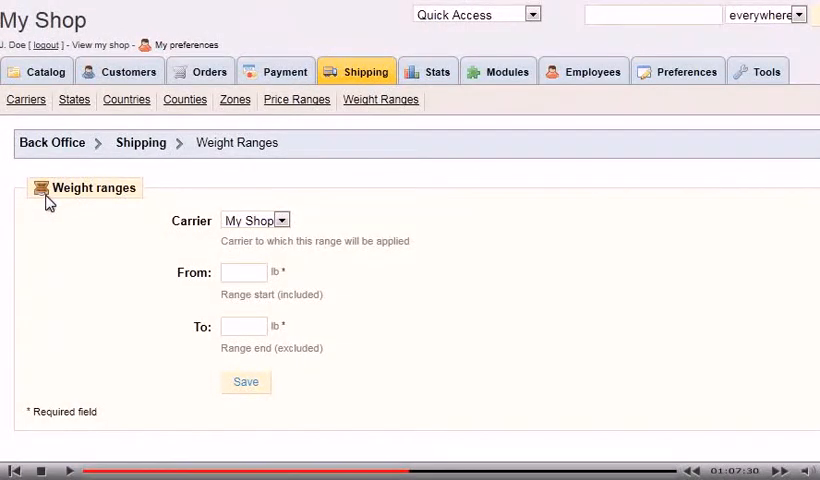
# - Save a weight range for UPS from 0 to 150 lb
pyautogui.click(253, 220)
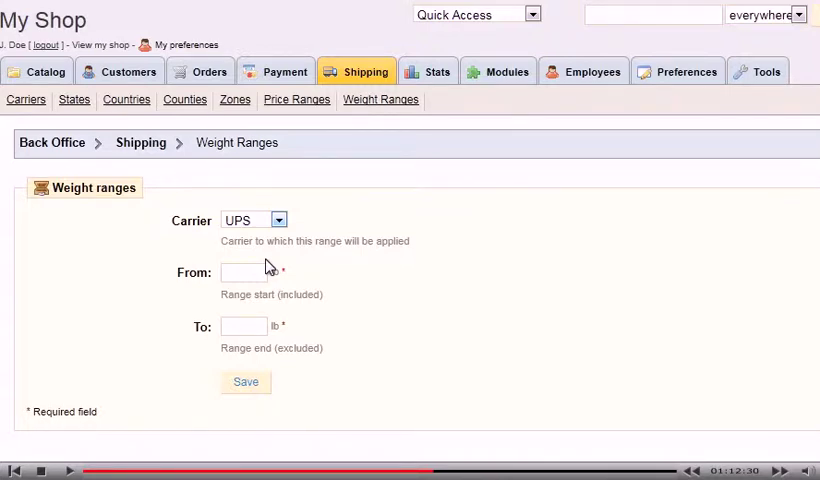
pyautogui.write('0')
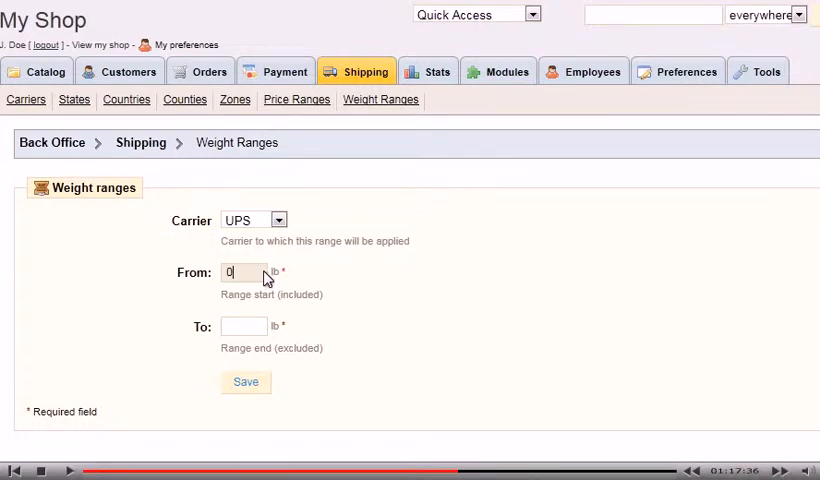
pyautogui.write('1')
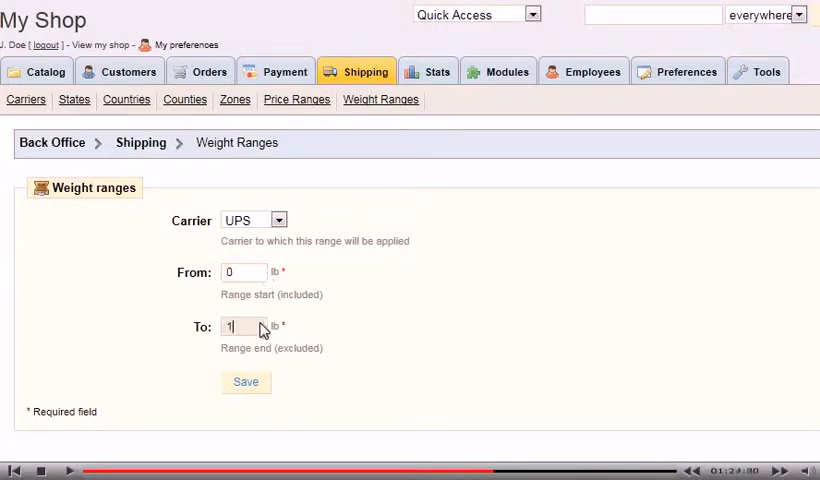
pyautogui.write('150')
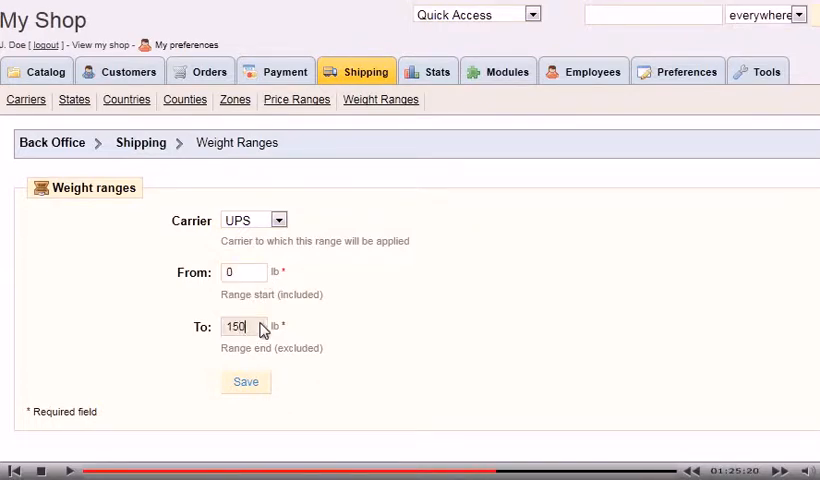
pyautogui.click(245, 381)
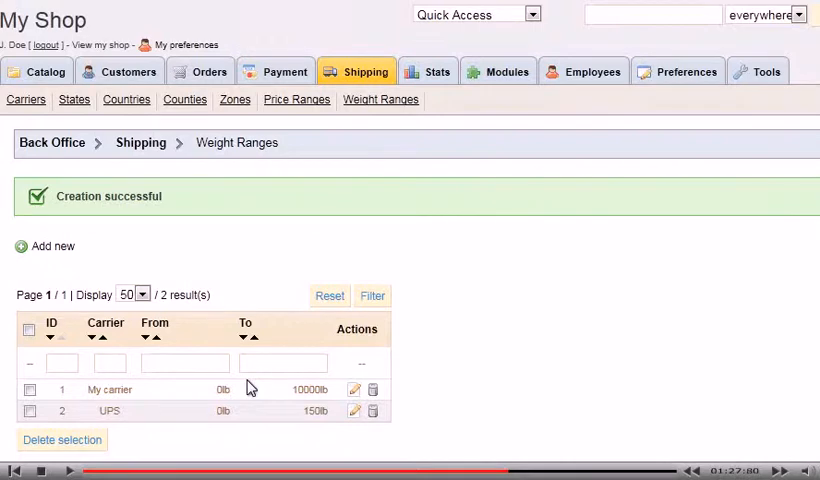
# - Return to the main Shipping page and scroll to the Fees section
pyautogui.click(357, 71)
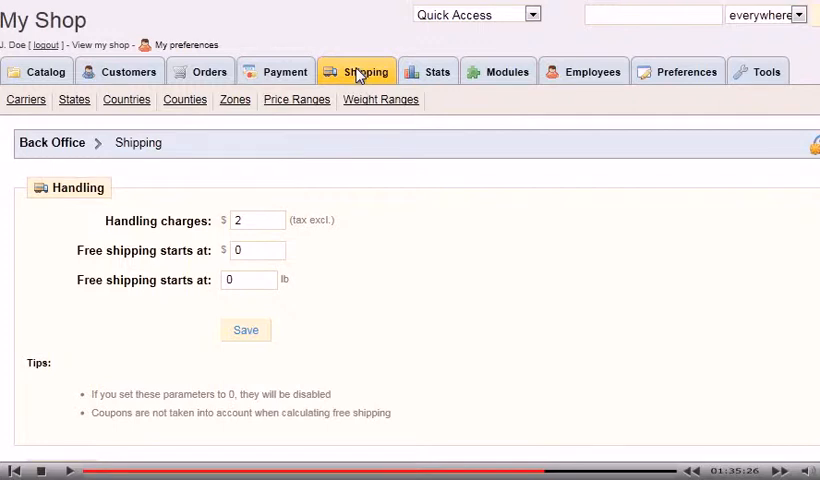
pyautogui.scroll(-3)
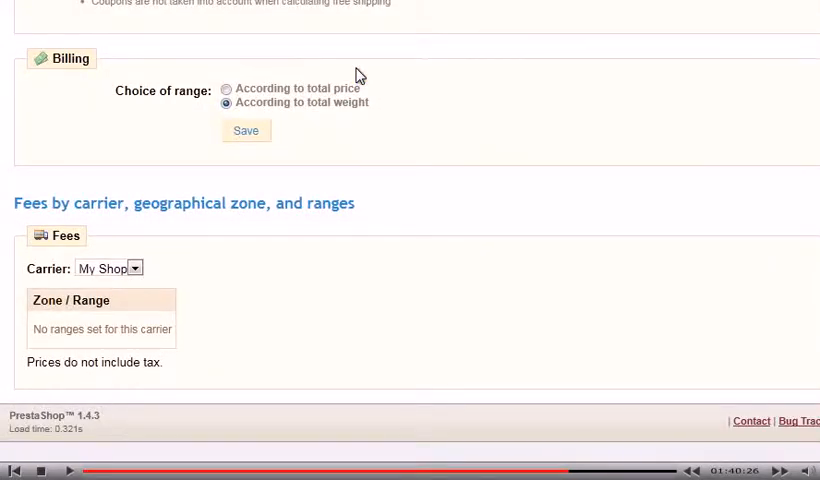
# - Choose UPS in the Fees carrier list and enter 15 for North America
pyautogui.click(108, 267)
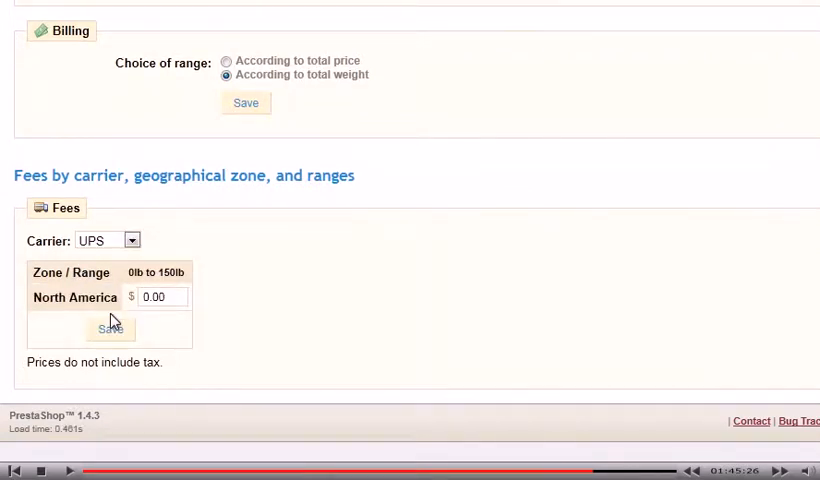
pyautogui.write('15')
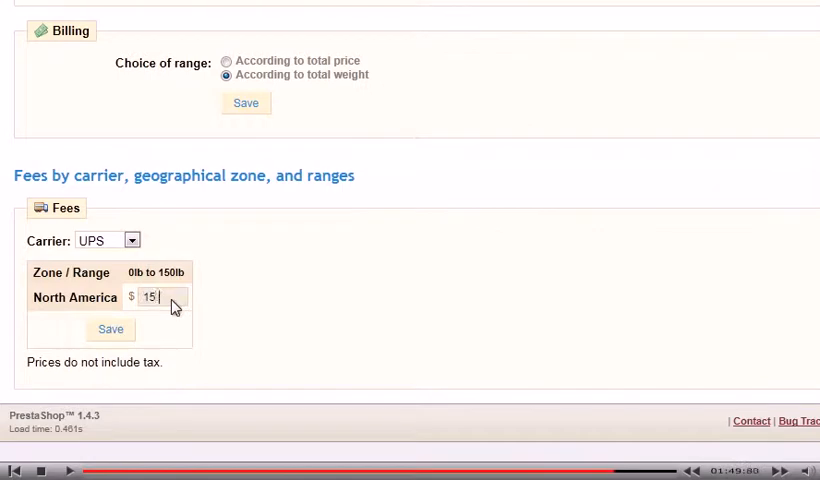